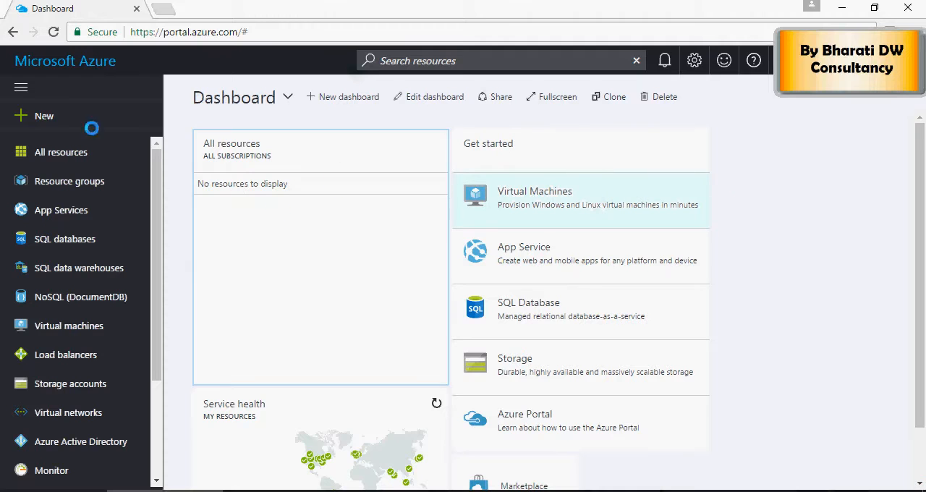
Show the New marketplace's Intelligence + analytics offerings, scrolled down to Data Lake Store
click(44, 116)
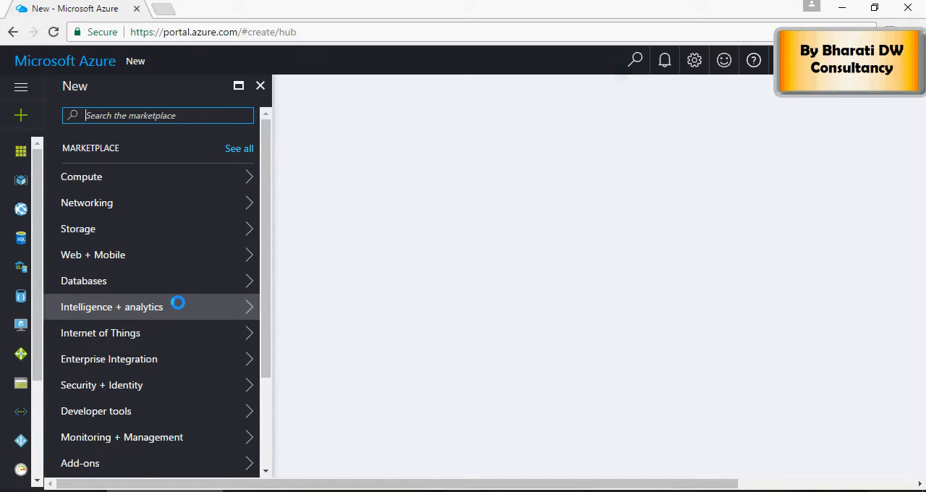
click(111, 306)
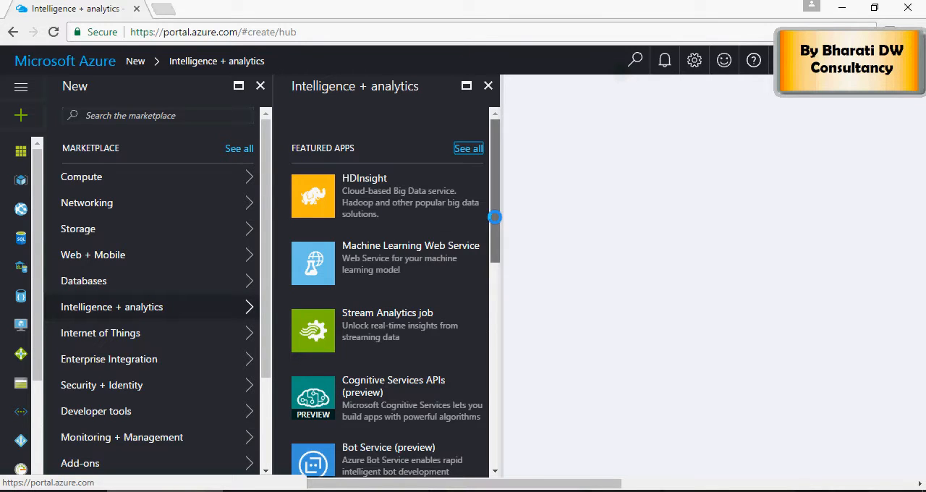
scroll(down, 3)
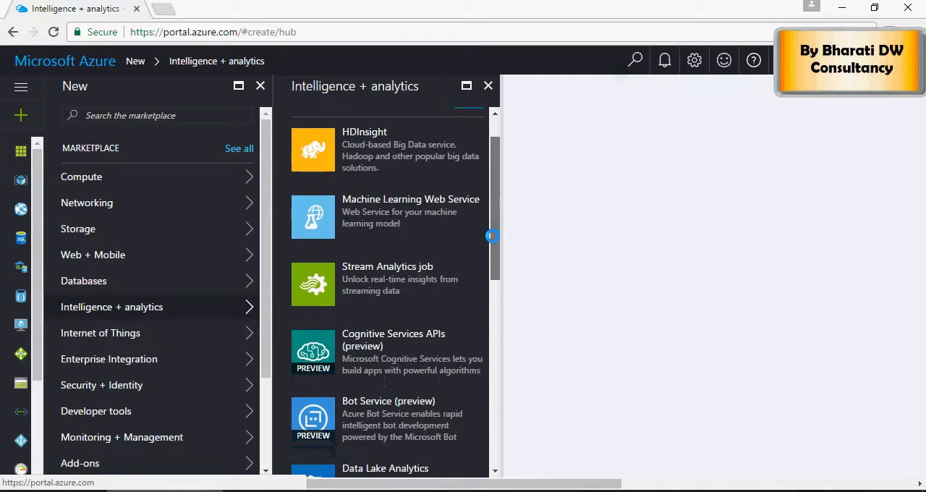
scroll(down, 3)
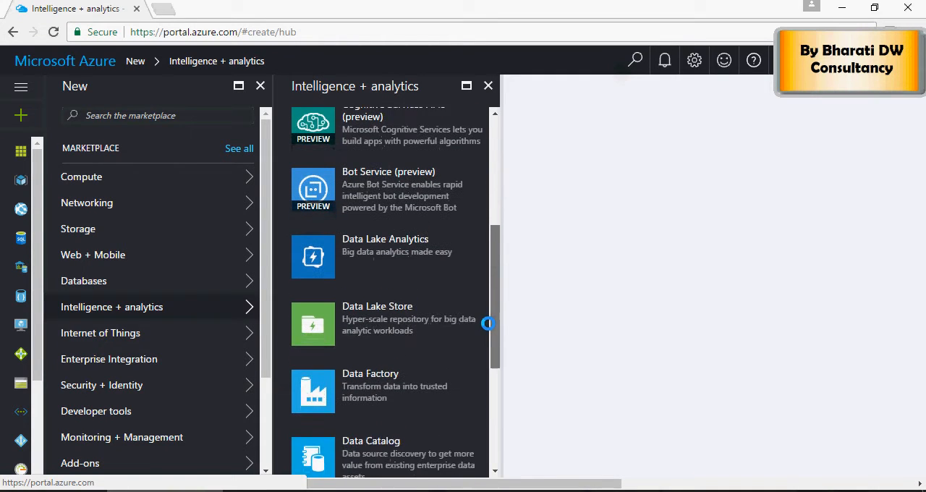
scroll(down, 3)
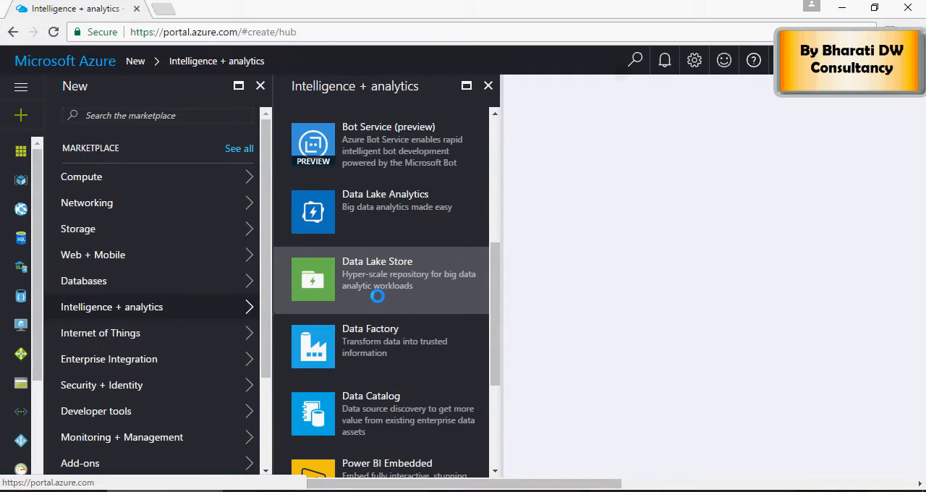
Open the New Data Lake Store form and name the store bdcs
click(377, 278)
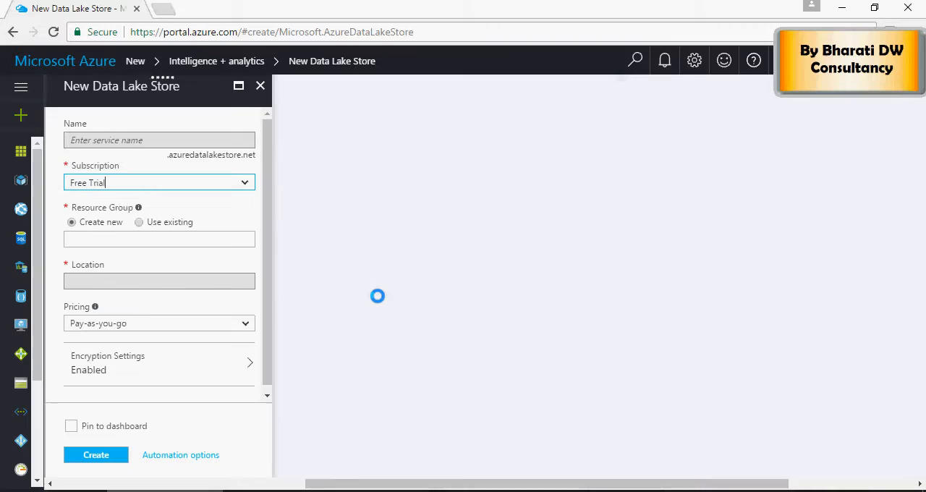
click(158, 281)
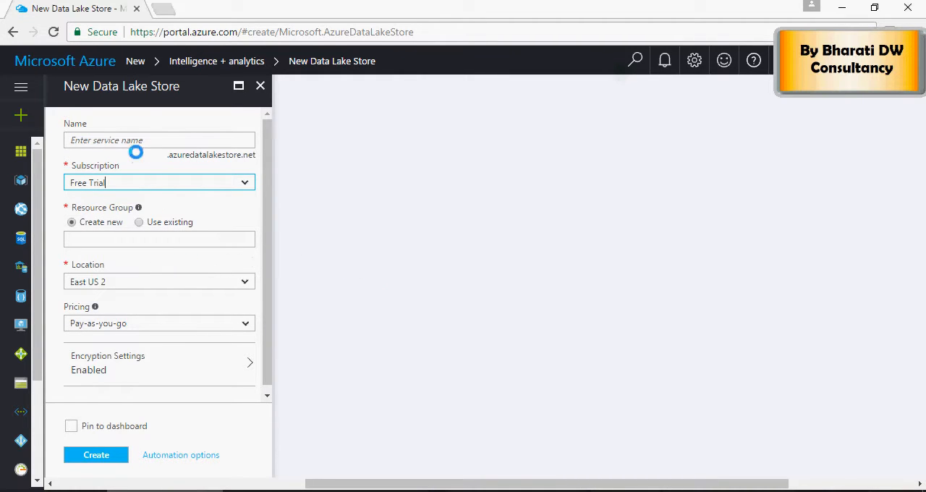
click(158, 141)
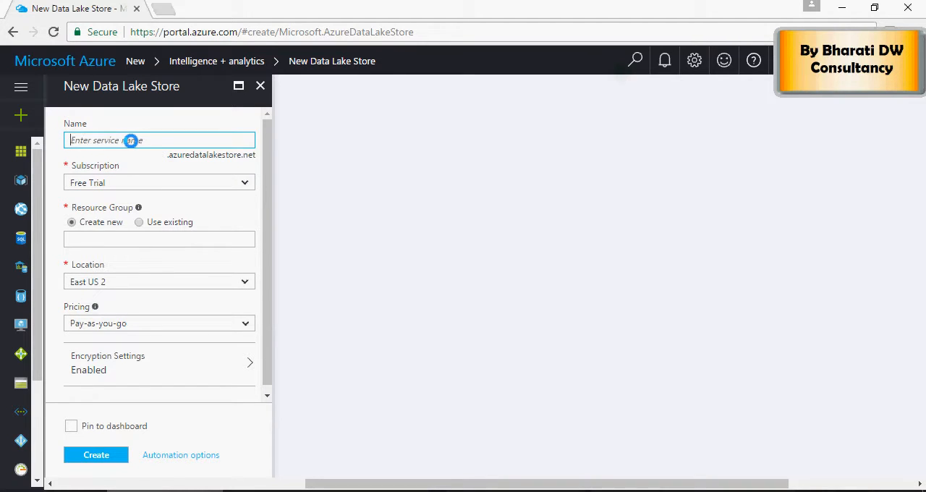
text(b)
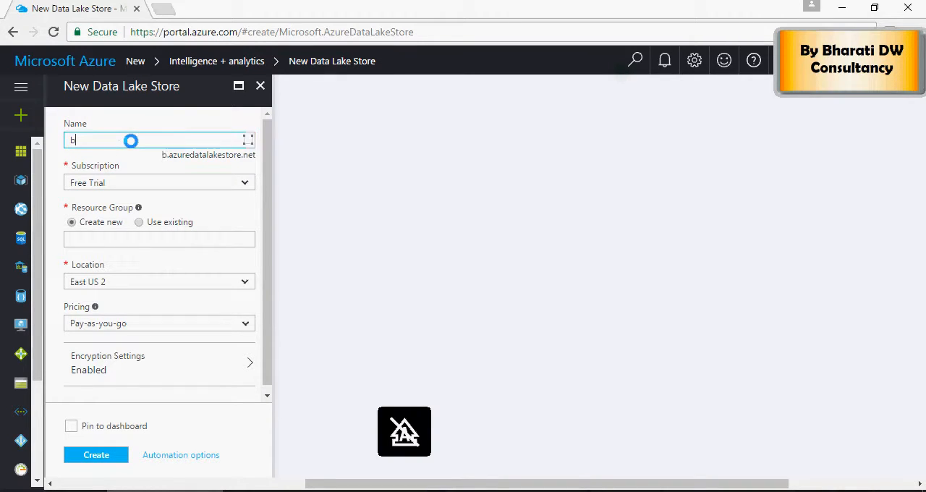
text(dcs)
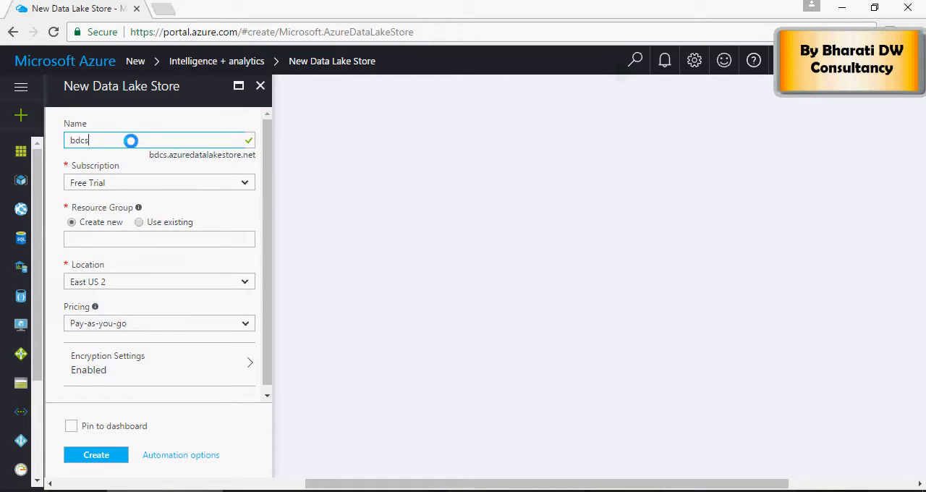
click(159, 239)
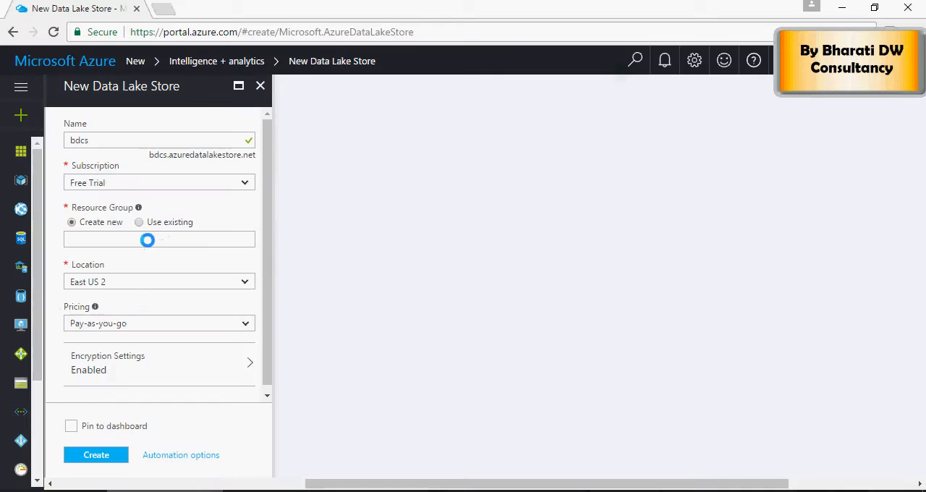
Create store bdcs in new resource group bdcsresourcegroup, located in East US 2
text(bdcsresour)
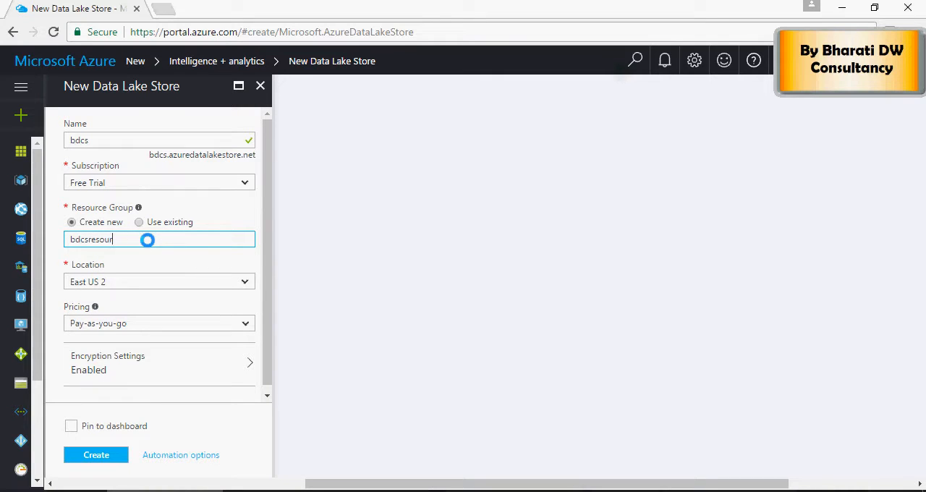
text(cegroup)
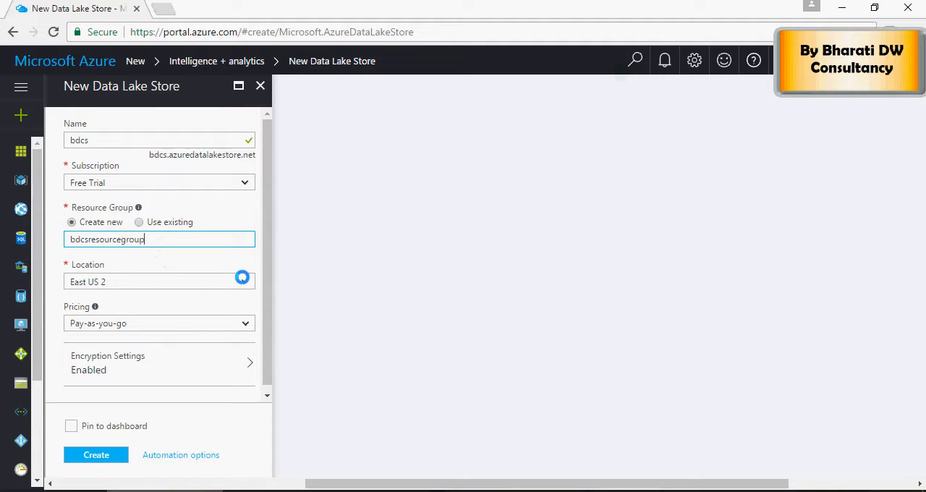
click(159, 281)
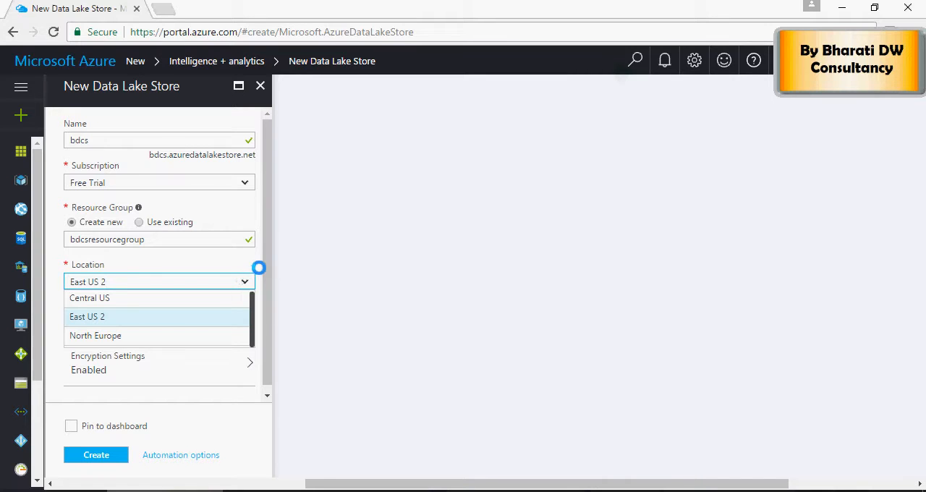
click(87, 317)
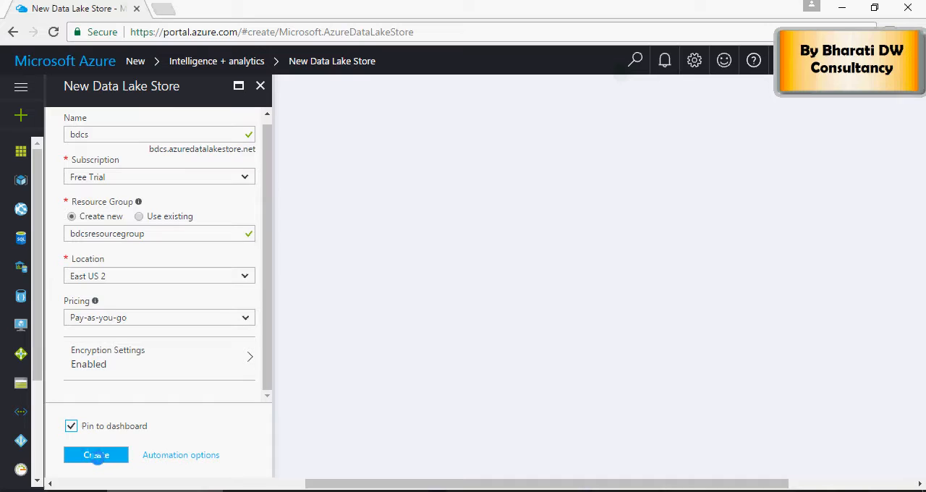
click(96, 455)
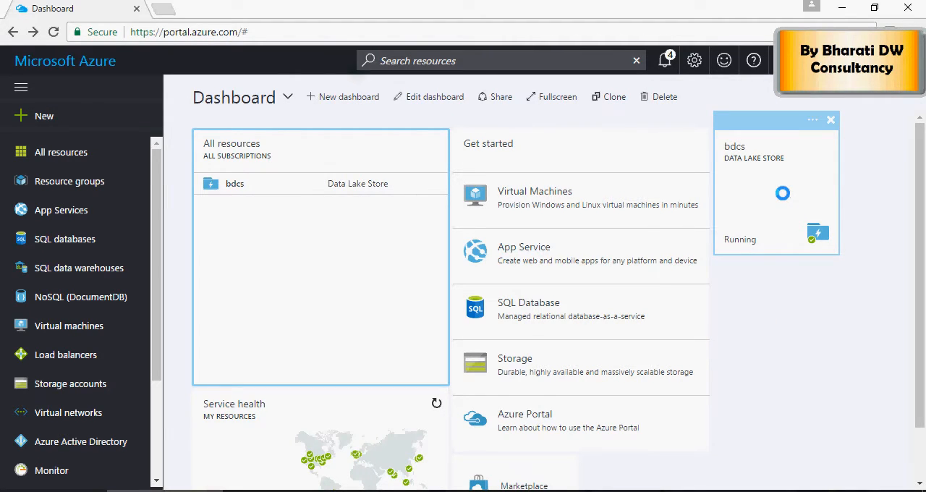
Open the bdcs store's Overview showing Running status, East US 2 and Pay-As-You-Go pricing
click(776, 181)
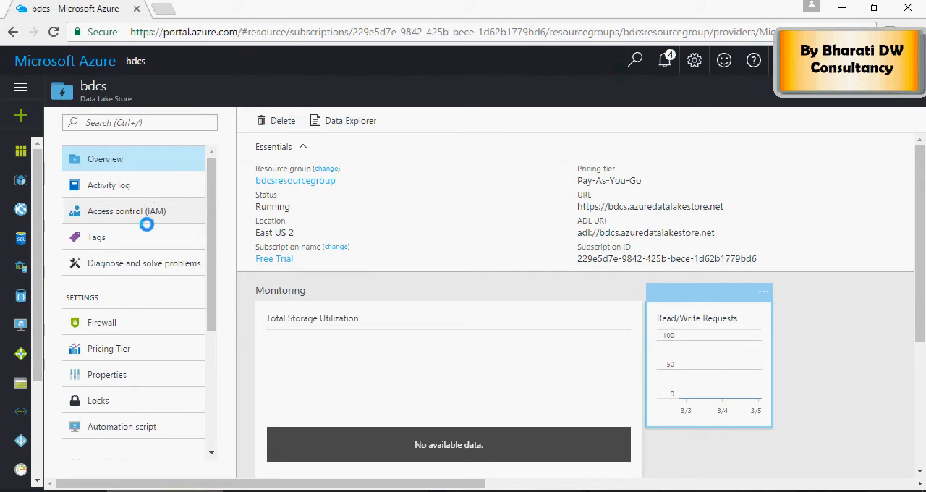
scroll(down, 3)
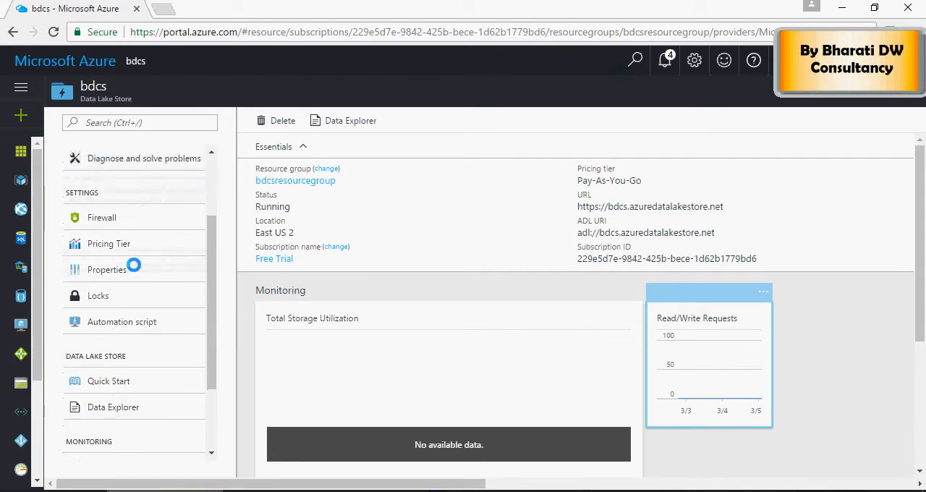
scroll(down, 3)
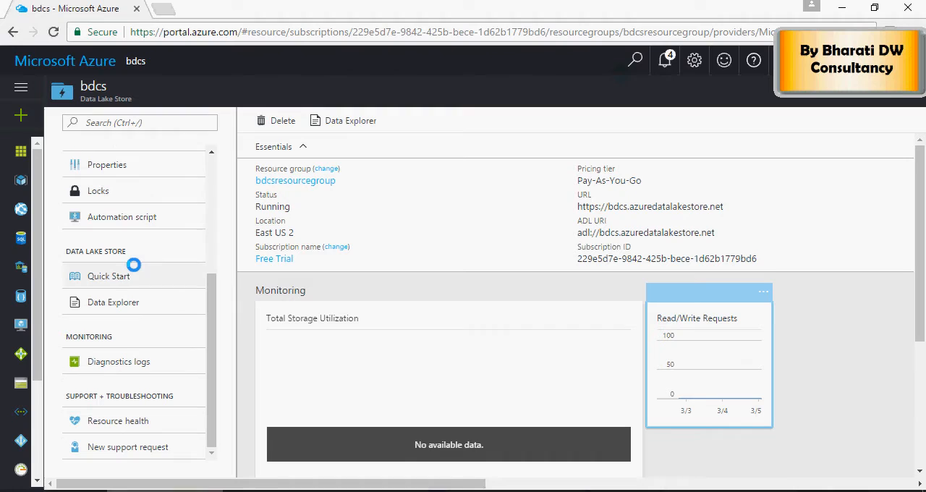
scroll(up, 3)
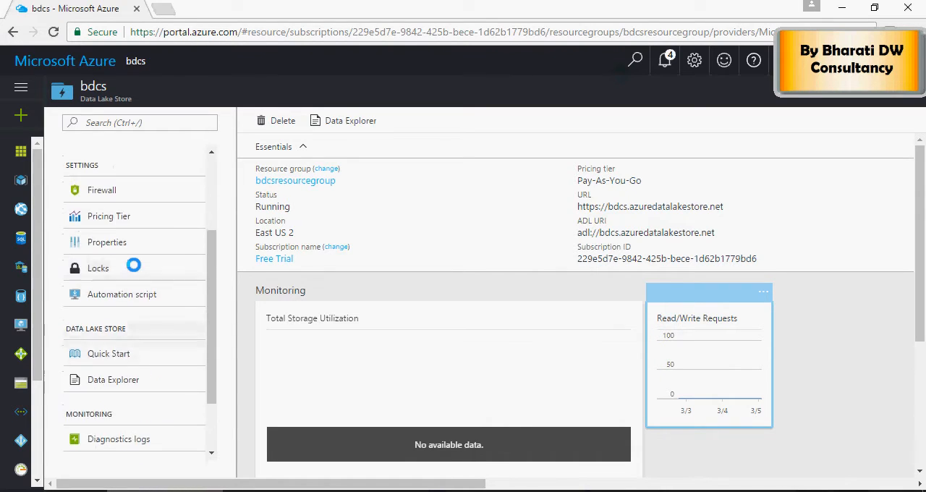
scroll(up, 3)
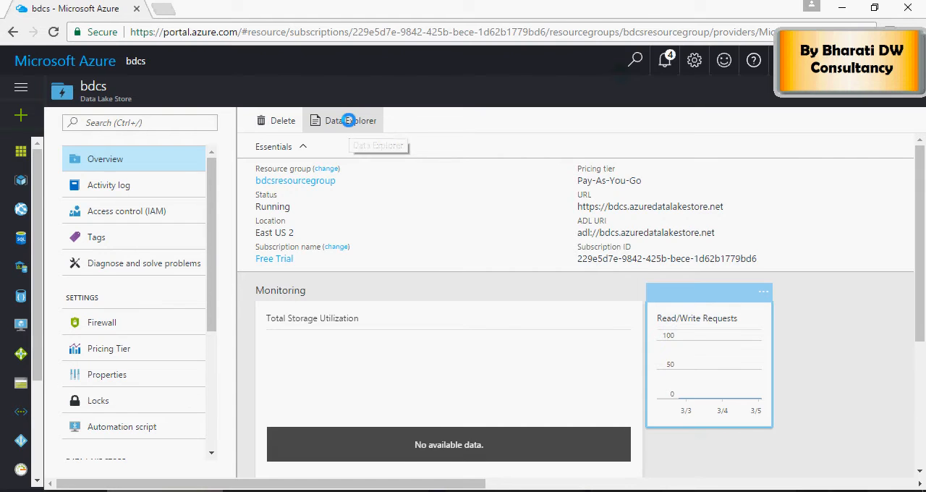
In Data Explorer, add a root folder named MyFolder and make it current
click(343, 120)
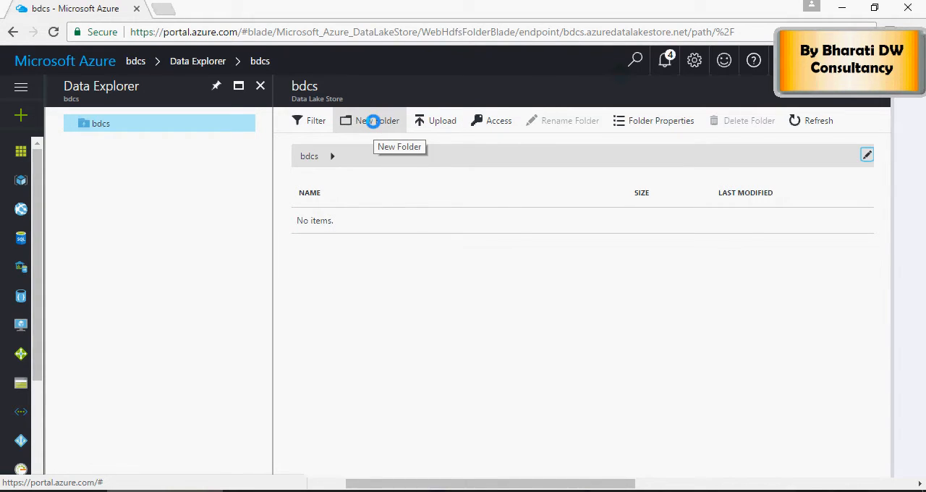
click(372, 120)
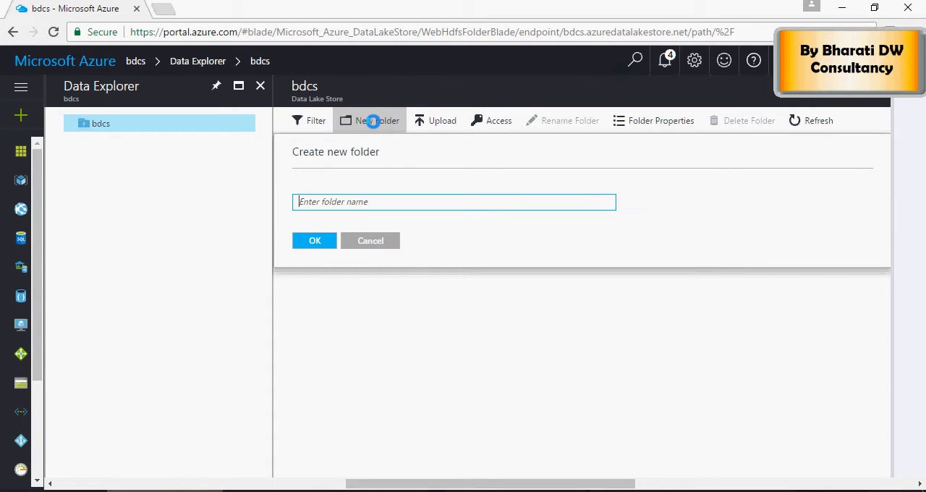
text(MyFolder)
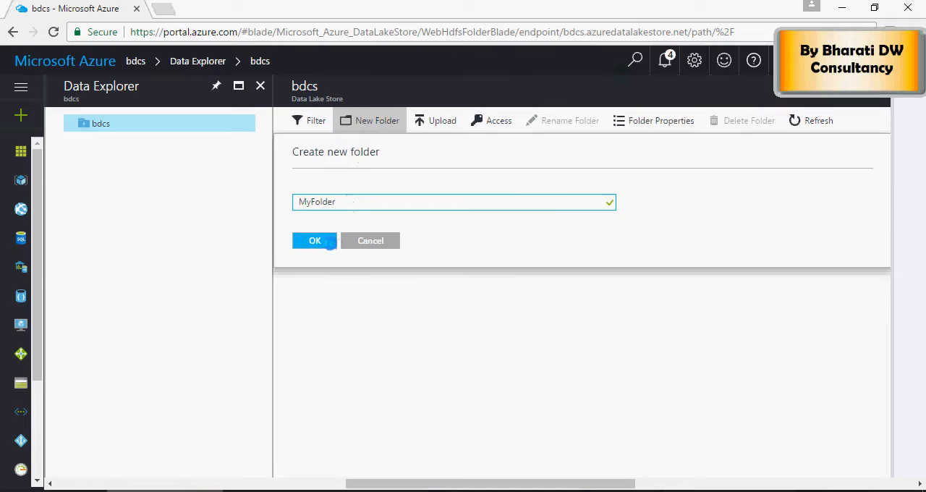
click(315, 240)
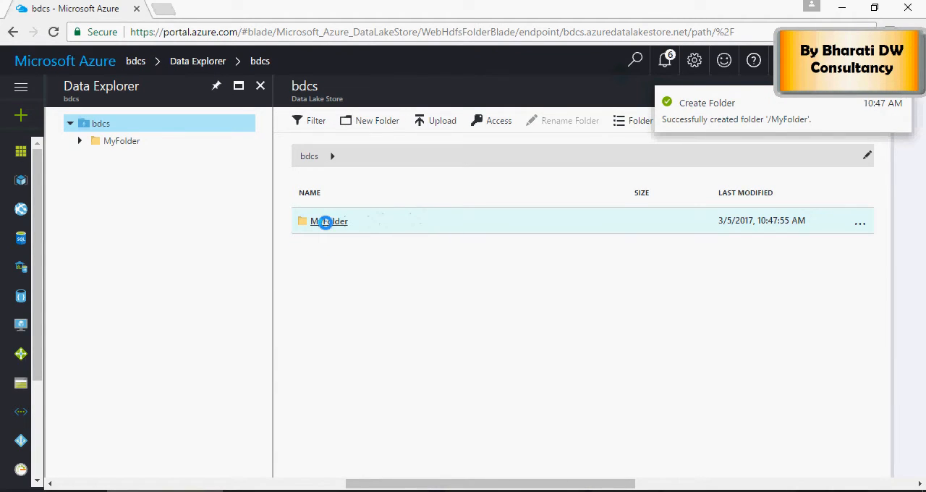
click(329, 220)
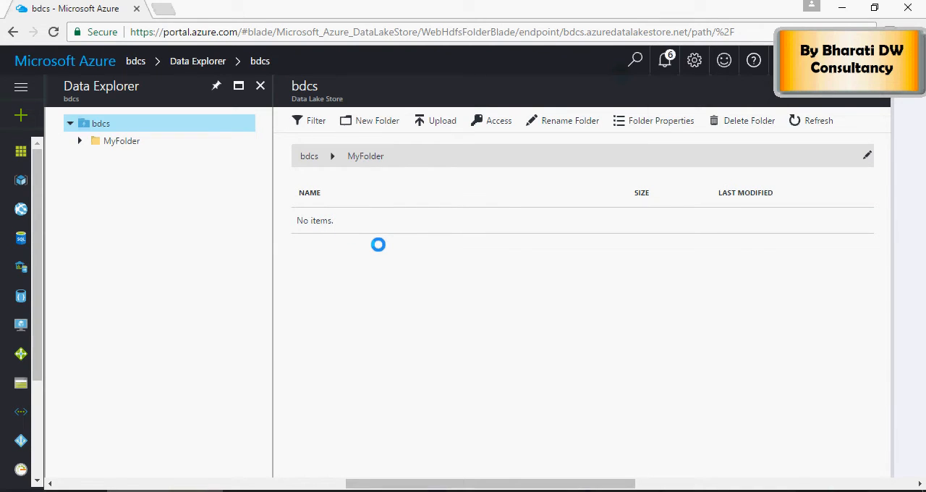
click(121, 140)
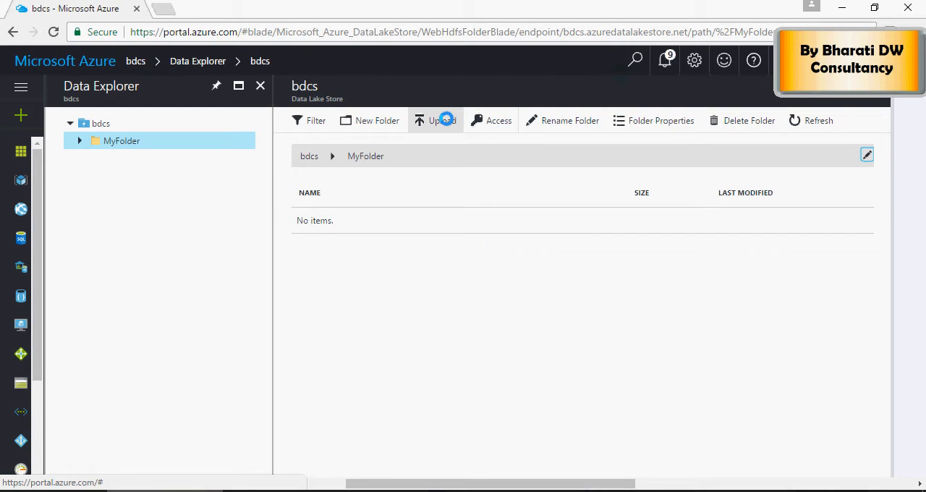
Select local file Big-Data-DIY.csv in MyFolder's upload pane
click(436, 120)
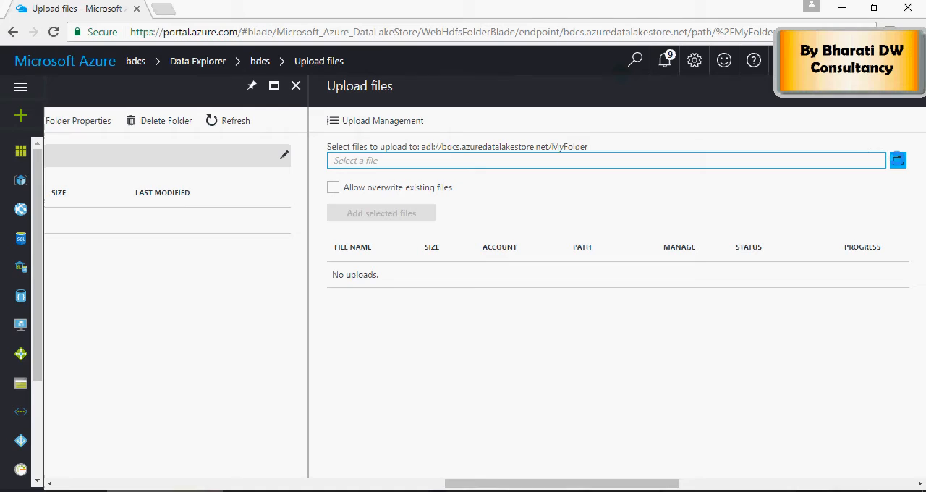
click(897, 160)
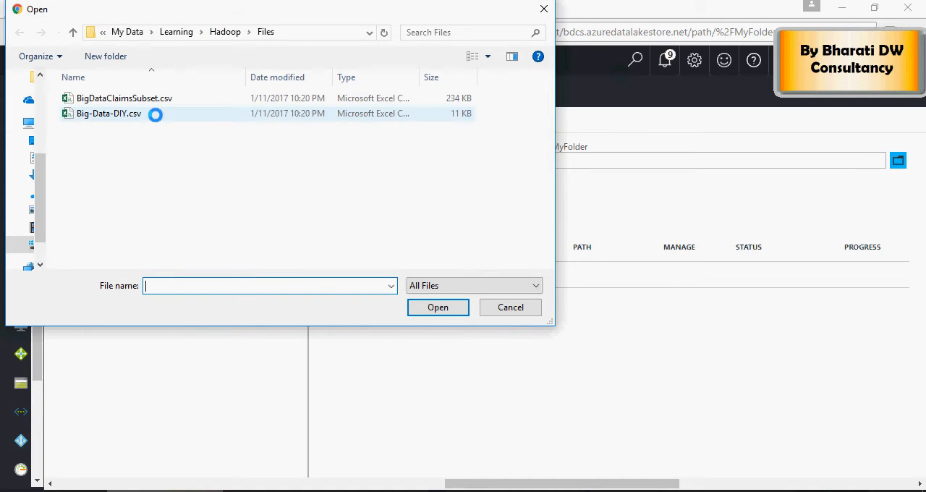
click(108, 114)
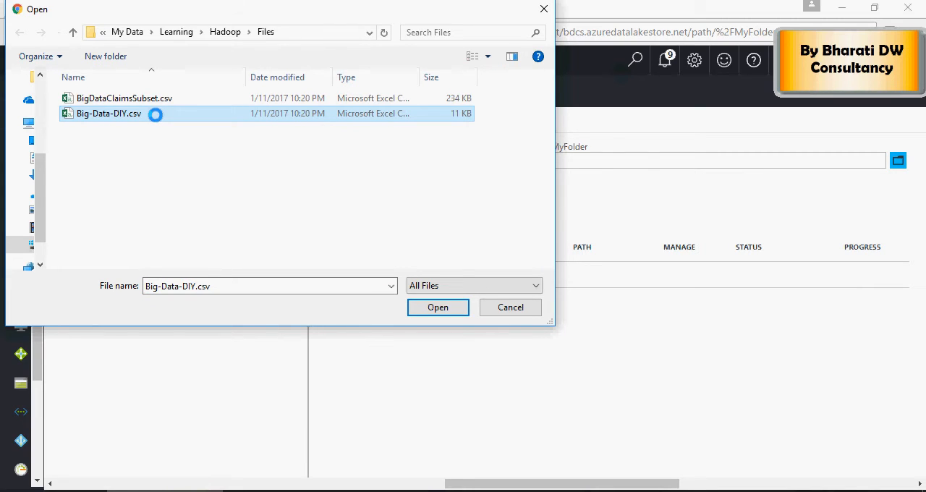
click(438, 307)
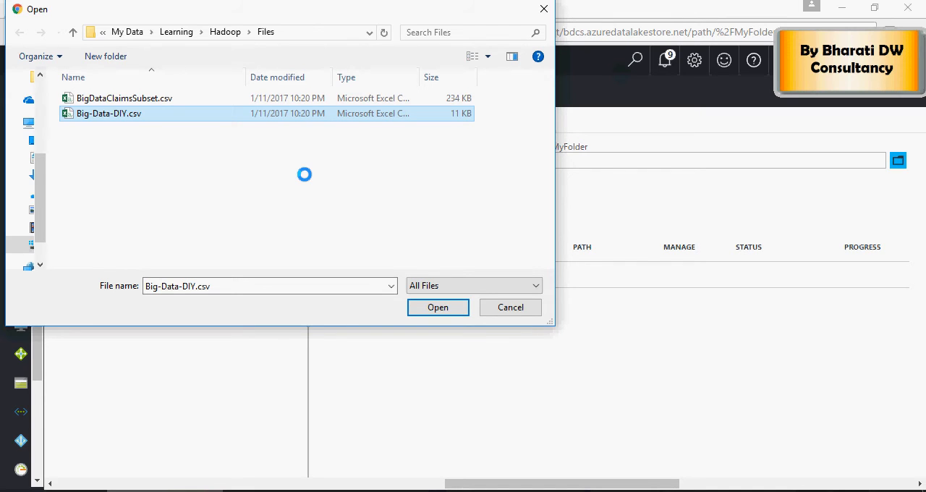
click(438, 307)
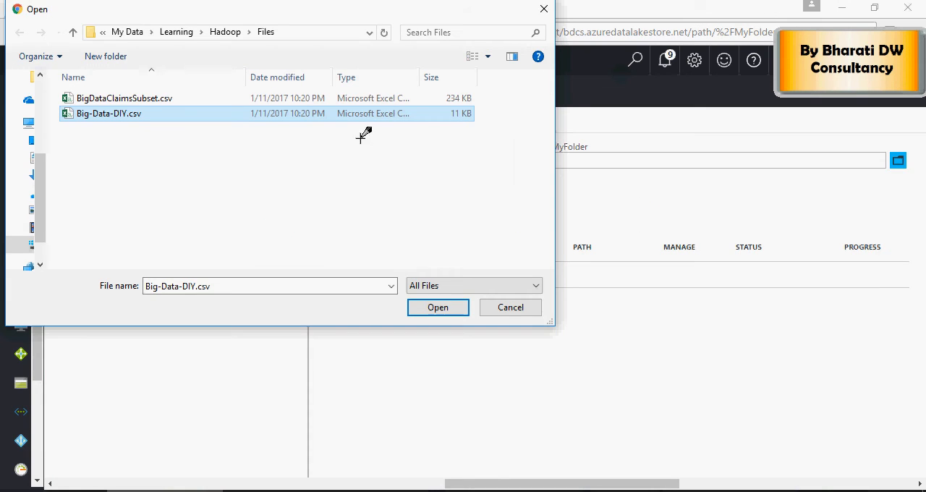
click(438, 307)
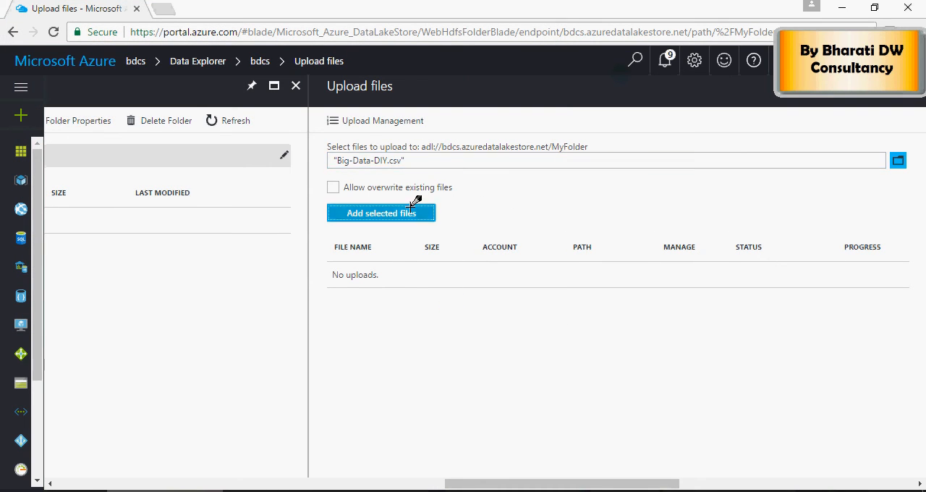
Upload Big-Data-DIY.csv (10.24 KiB) to MyFolder and dismiss the upload blade
click(381, 213)
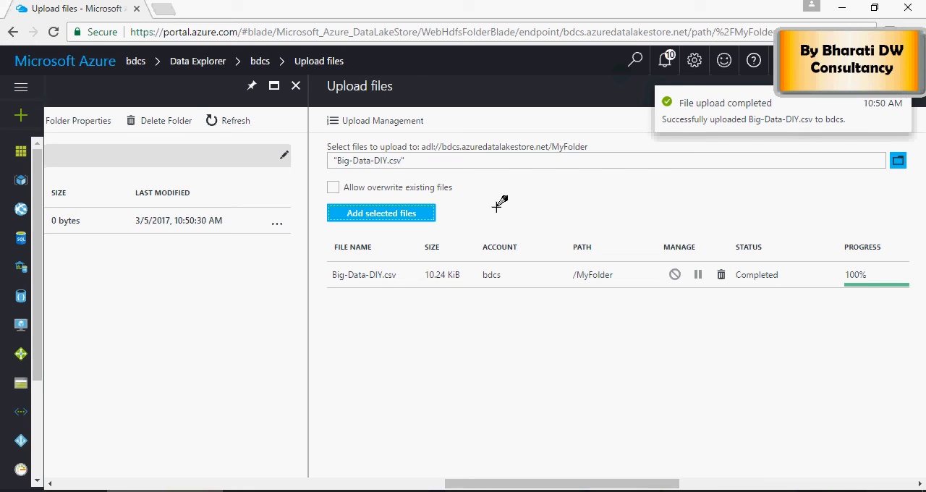
mouse_move(763, 119)
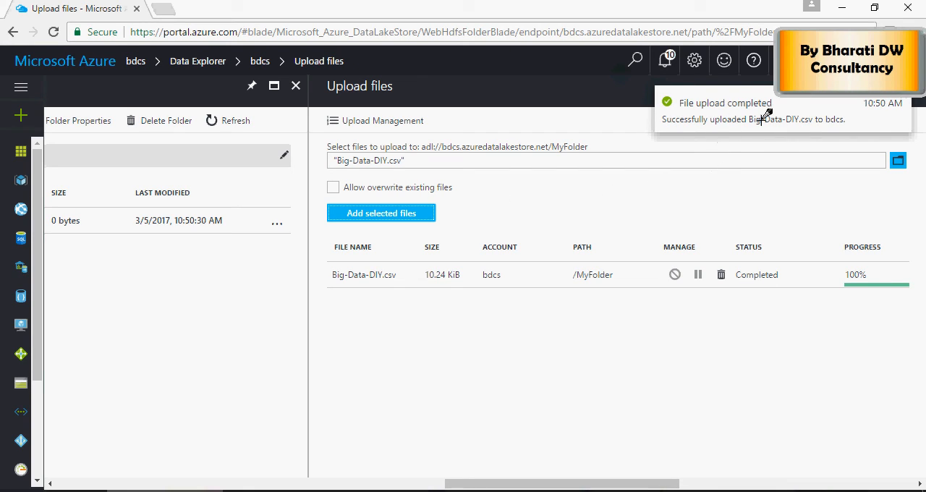
mouse_move(799, 116)
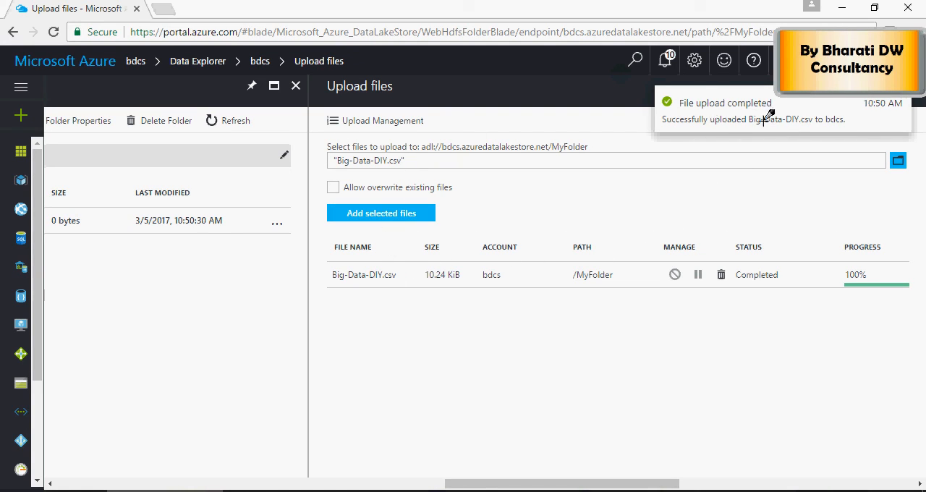
click(296, 86)
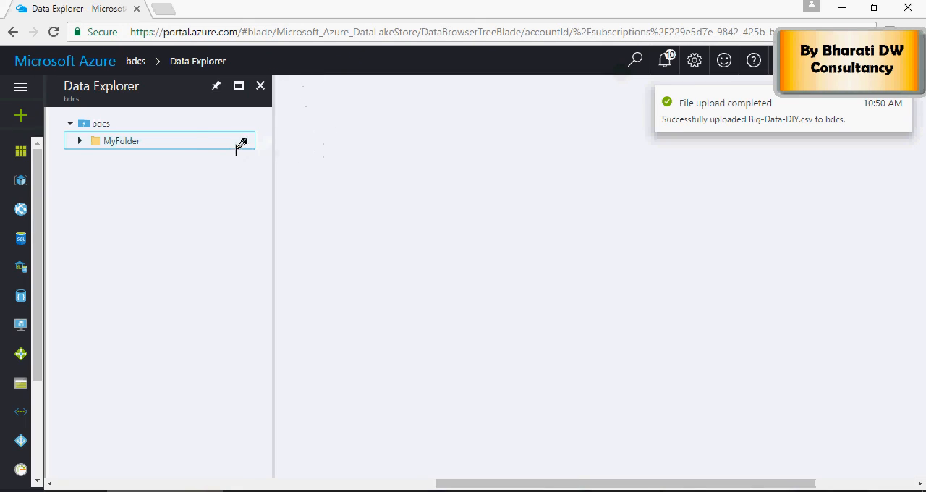
Preview Big-Data-DIY.csv from MyFolder, showing channel, pay type and item columns
click(120, 140)
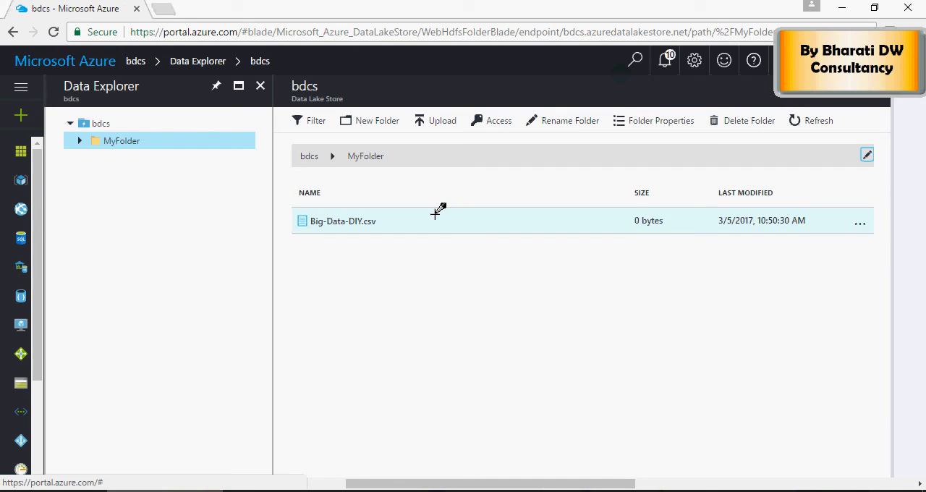
click(343, 221)
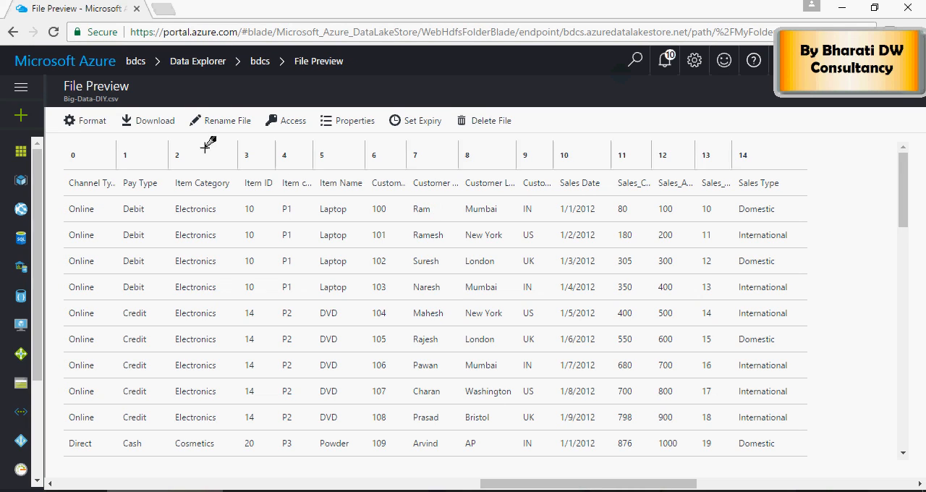
mouse_move(202, 195)
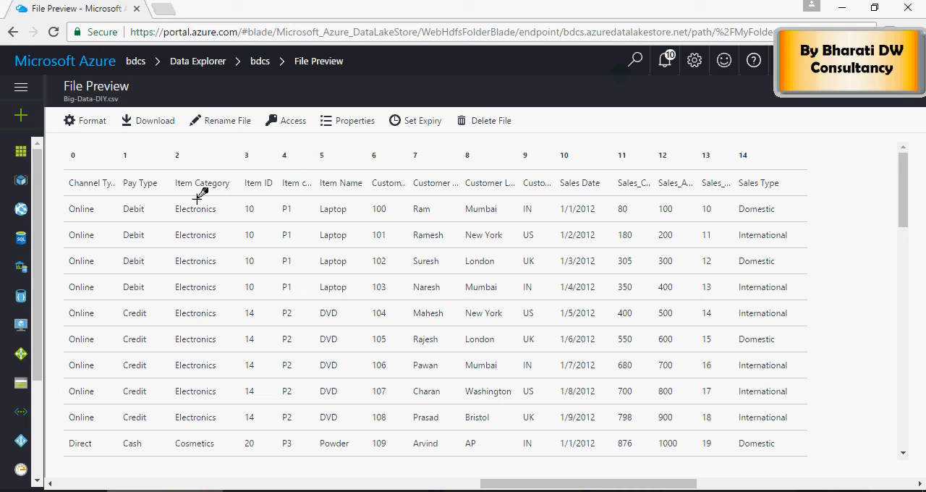
mouse_move(340, 195)
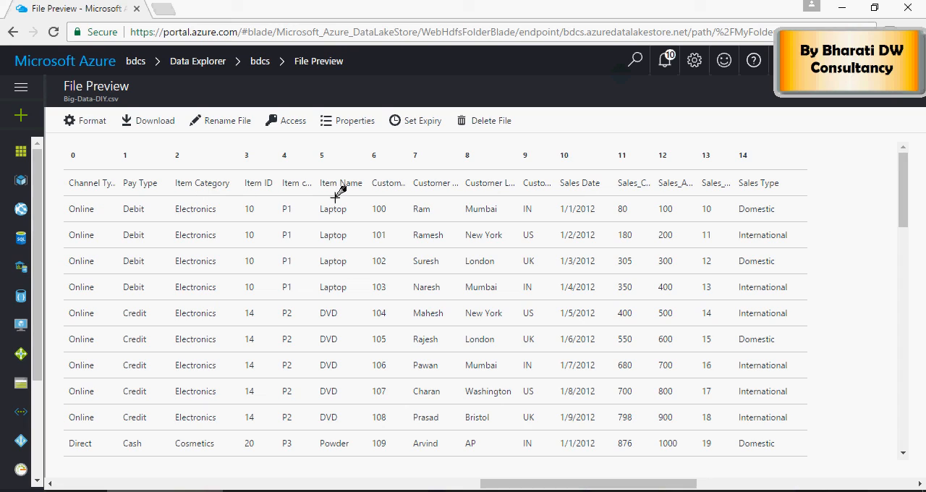